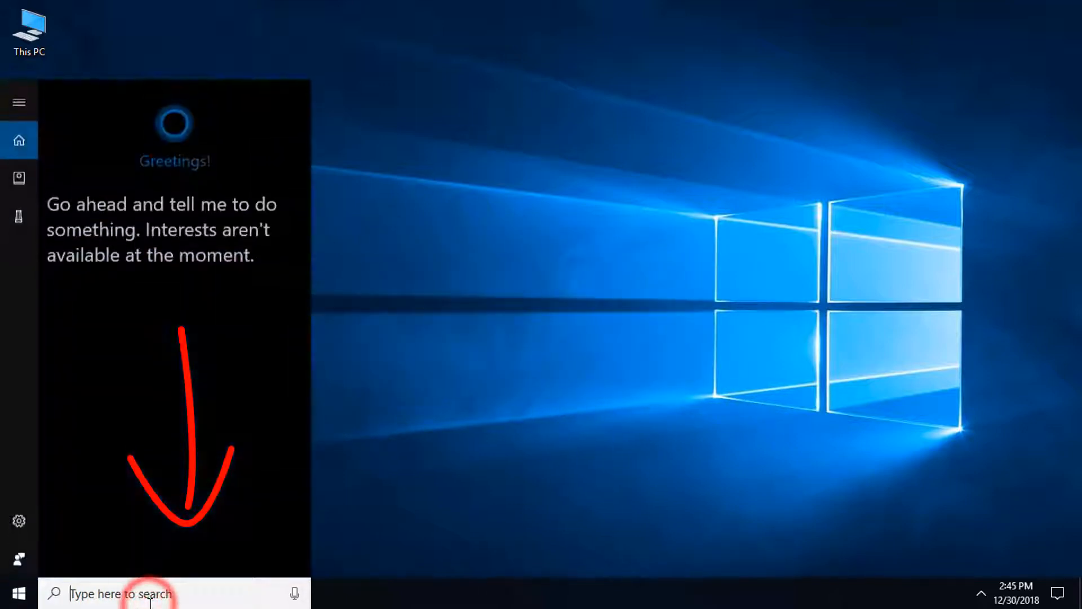
# - Search Windows for 'device Manager' and open Device Manager
pyautogui.write('device Manager')
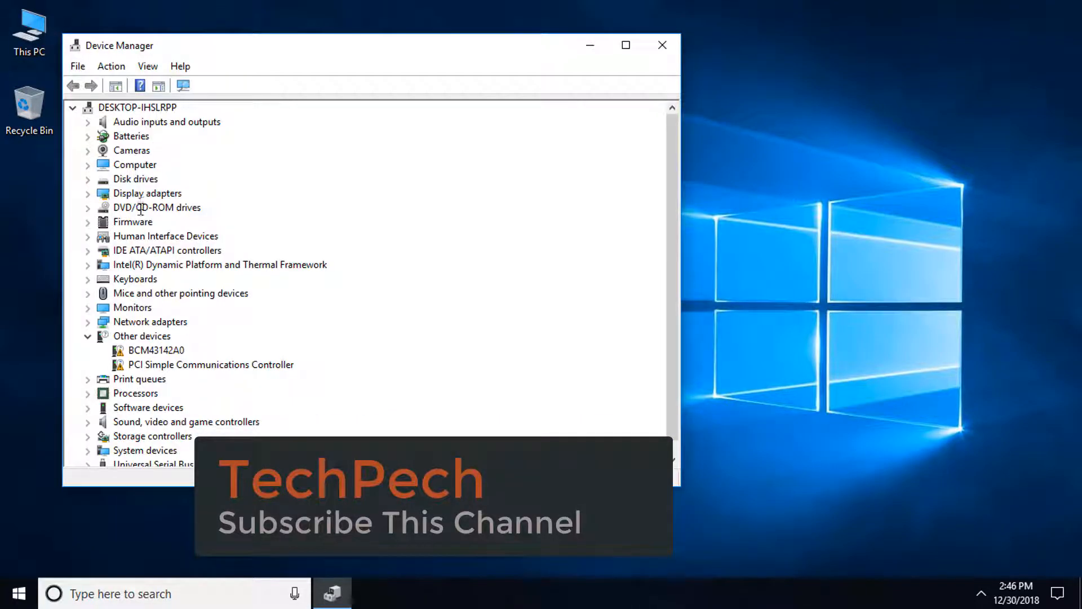
# - Expand Keyboards and bring up the context menu for Standard PS/2 Keyboard
pyautogui.click(135, 278)
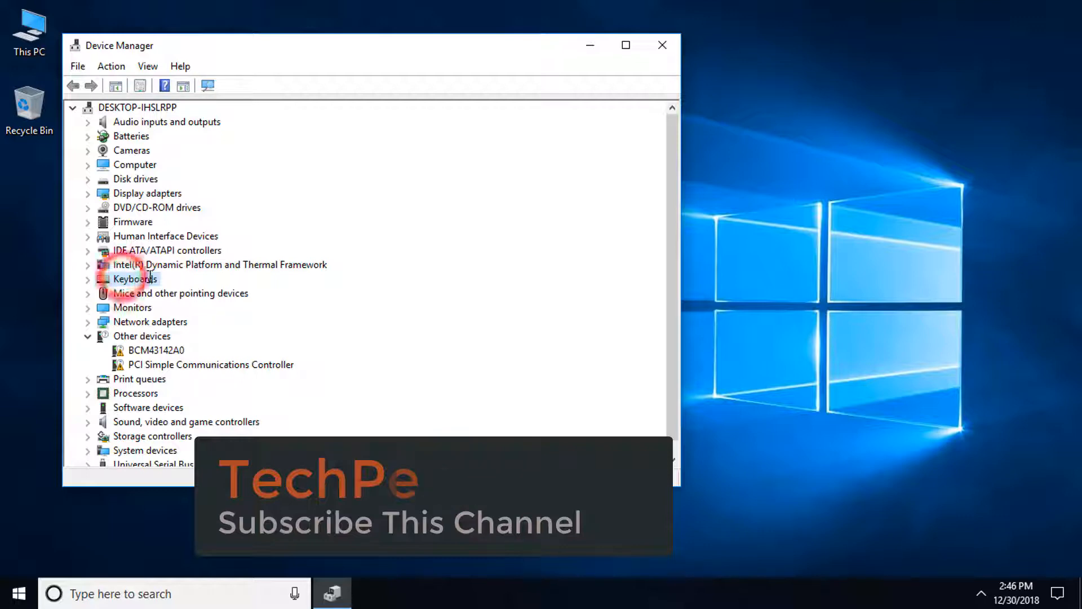
pyautogui.click(88, 279)
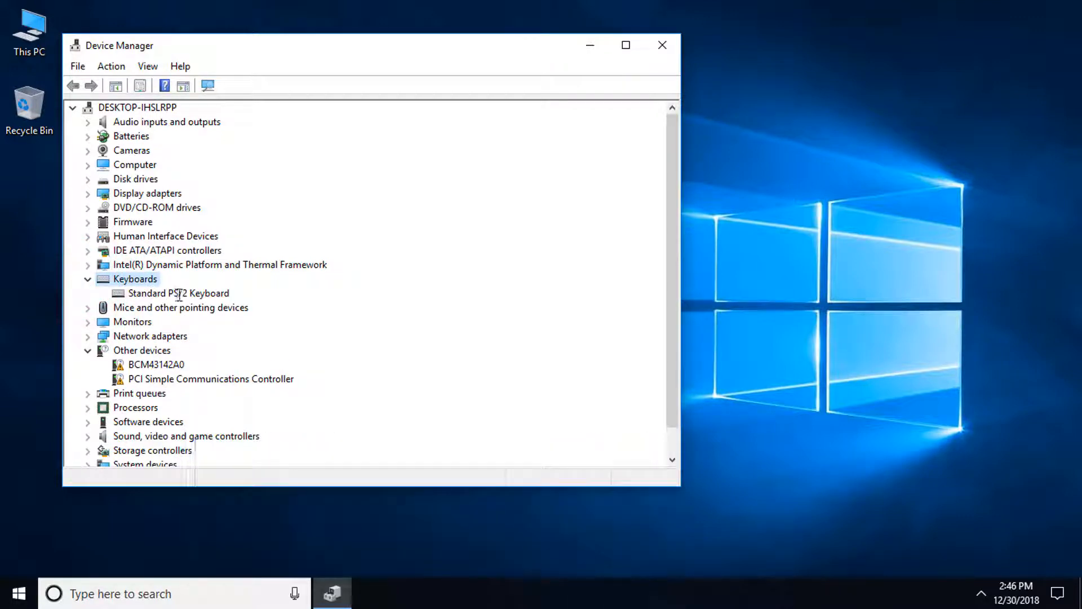
pyautogui.click(178, 293)
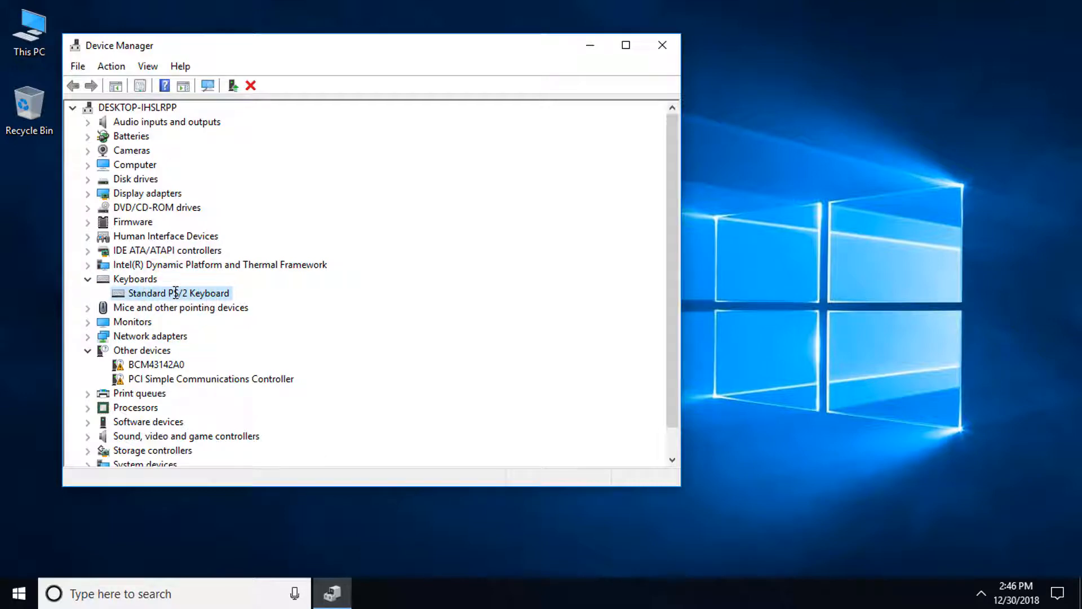
pyautogui.rightClick(178, 293)
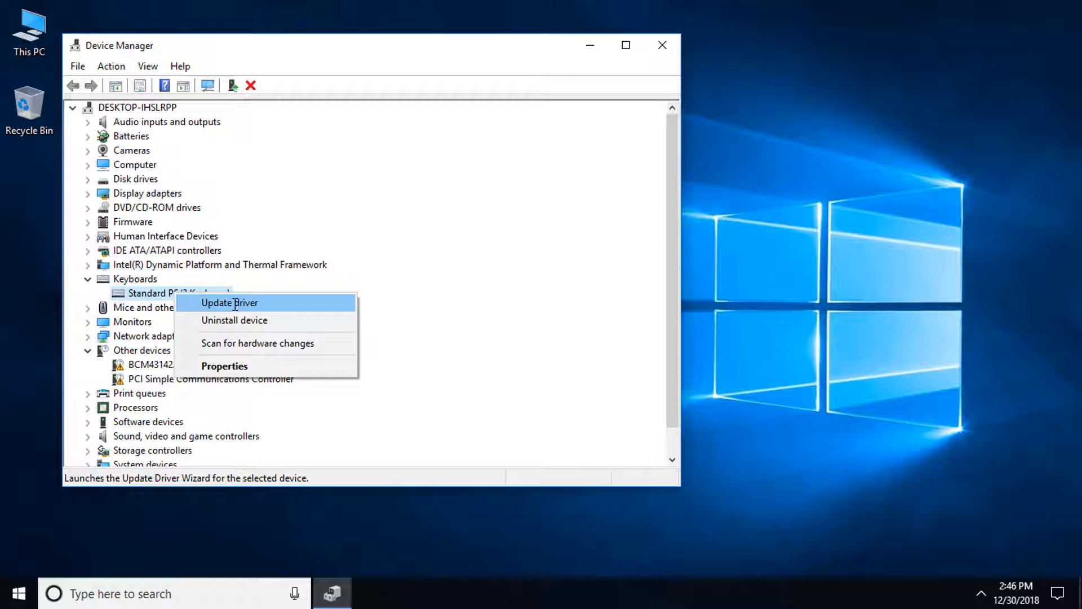
# - Run Update driver browsing this computer, confirming the best keyboard driver is installed, then close
pyautogui.click(229, 302)
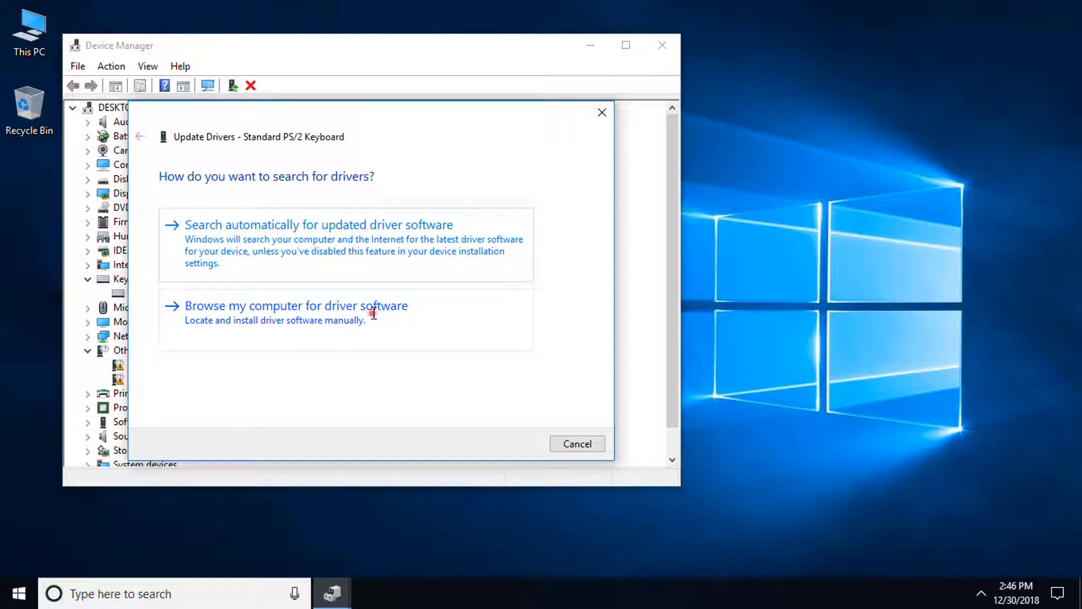
pyautogui.click(296, 306)
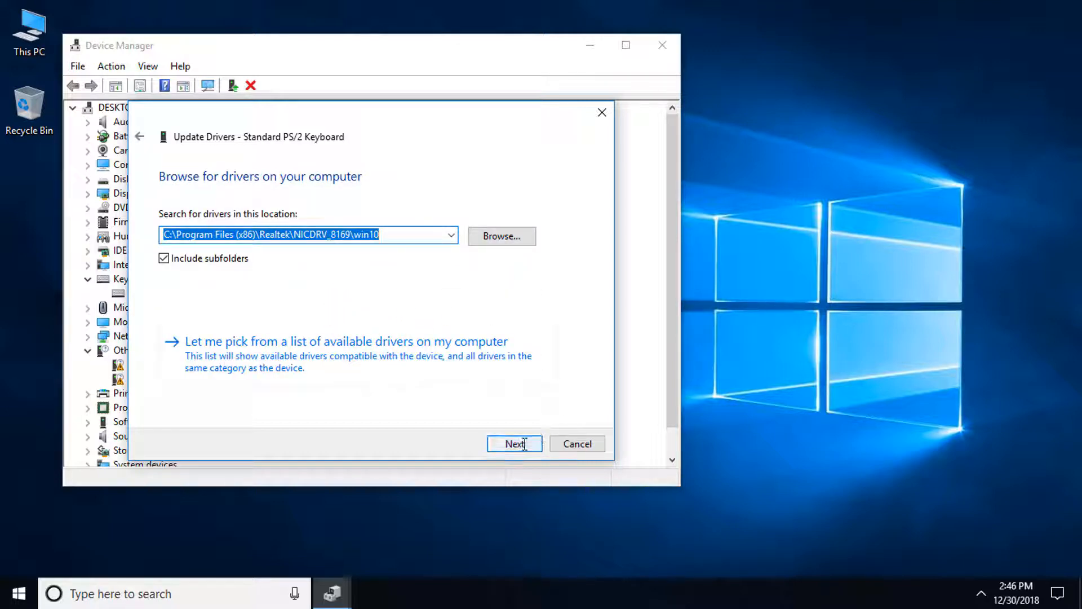
pyautogui.click(513, 442)
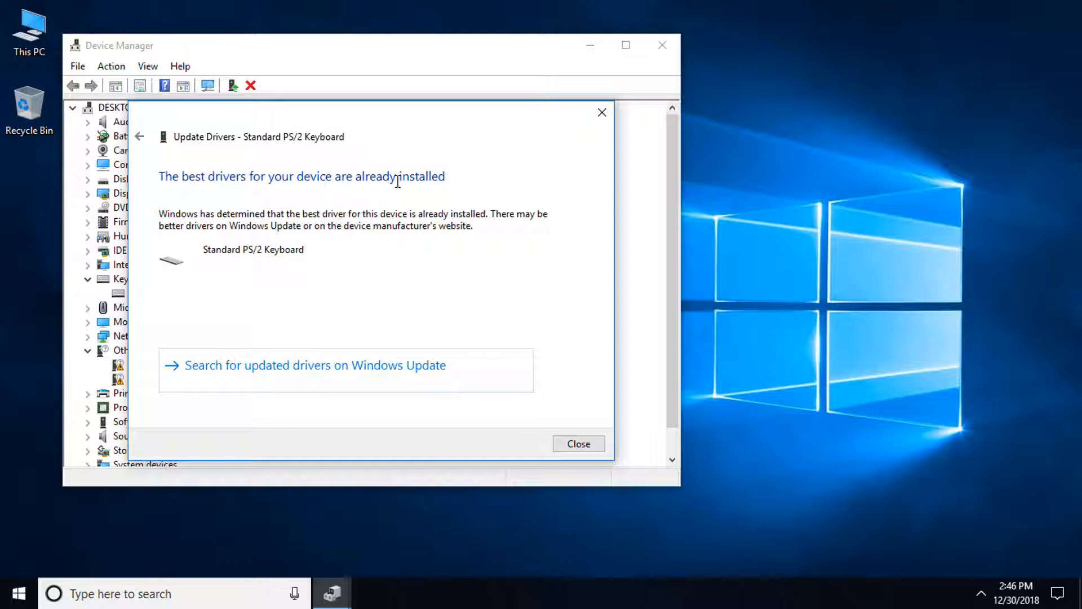
pyautogui.moveTo(560, 301)
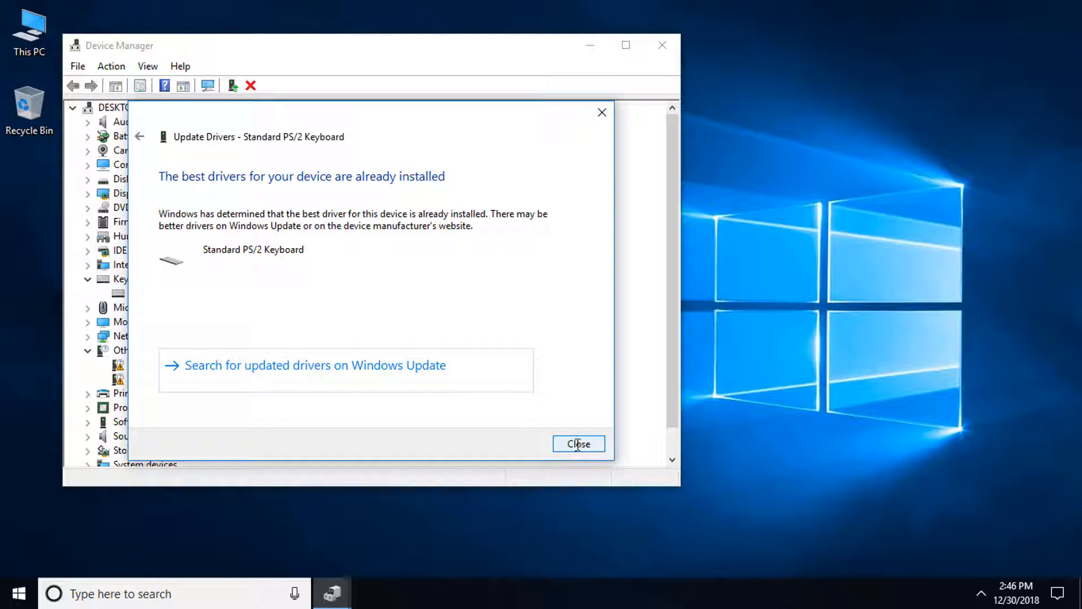
pyautogui.click(578, 443)
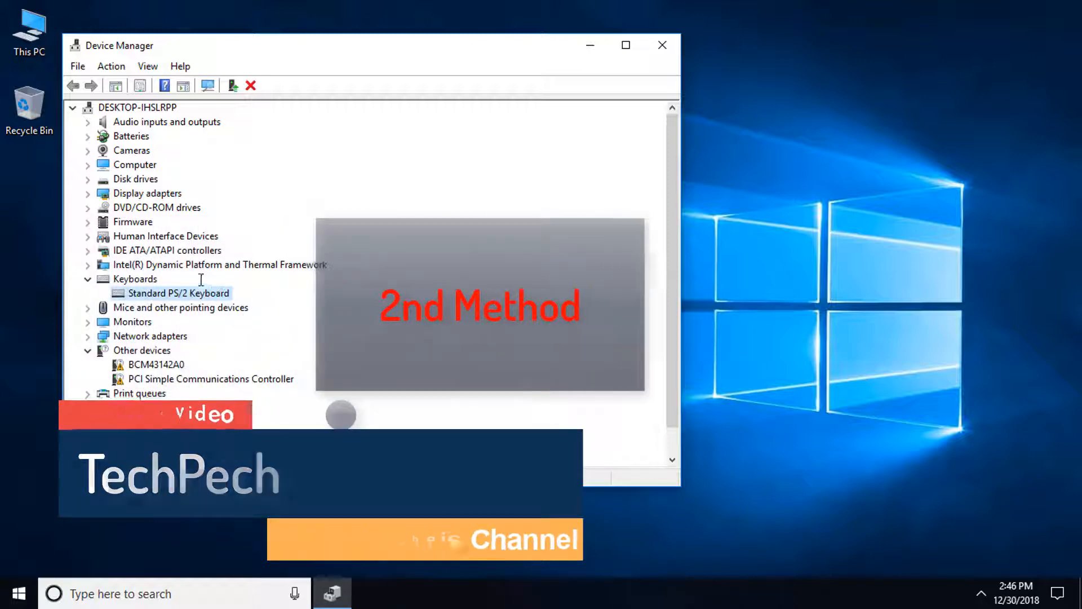
# - Bring up the Standard PS/2 Keyboard context menu again to reach Uninstall device
pyautogui.rightClick(178, 292)
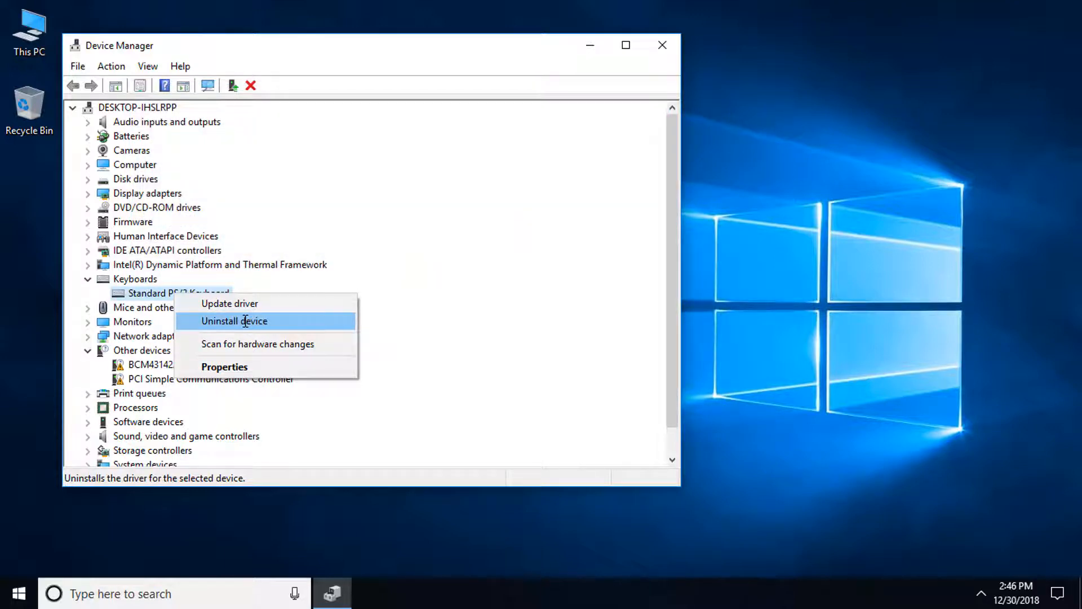
# - Uninstall the Standard PS/2 Keyboard, confirm removal, and accept the restart prompt
pyautogui.click(234, 320)
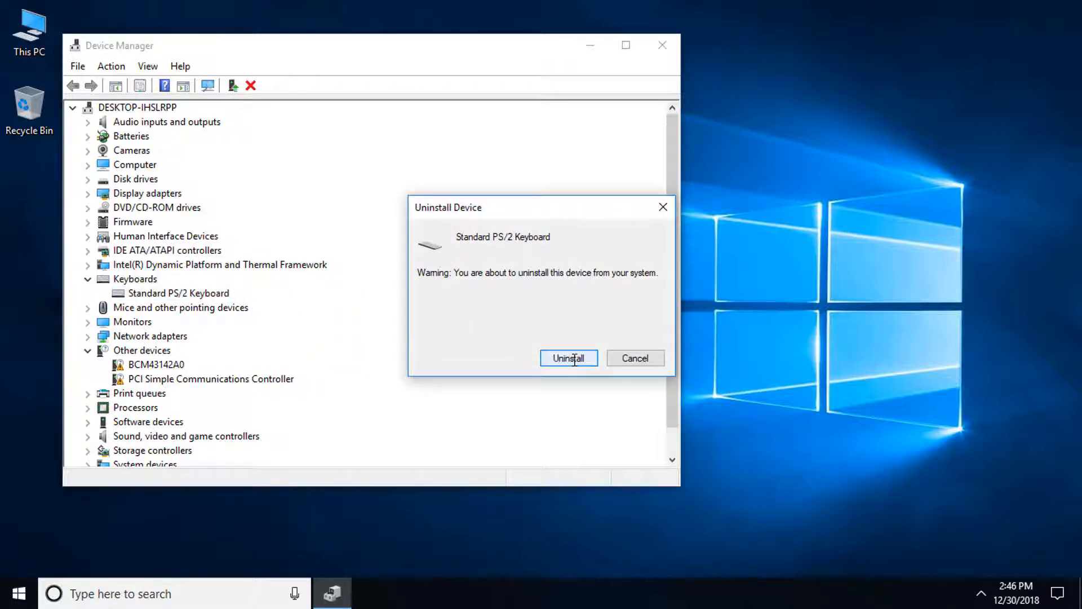
pyautogui.click(568, 357)
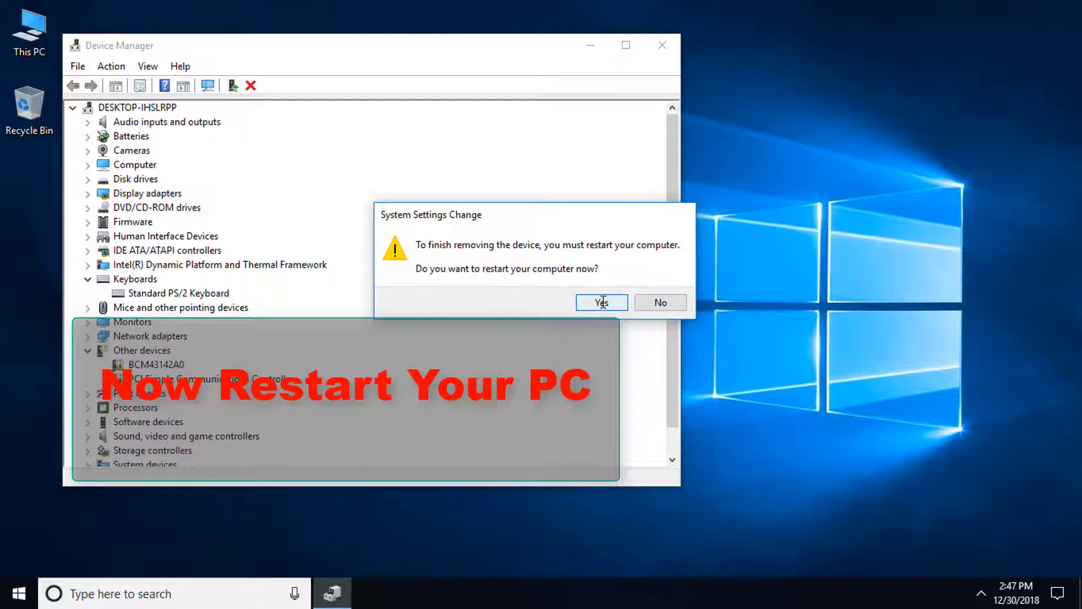
pyautogui.click(601, 302)
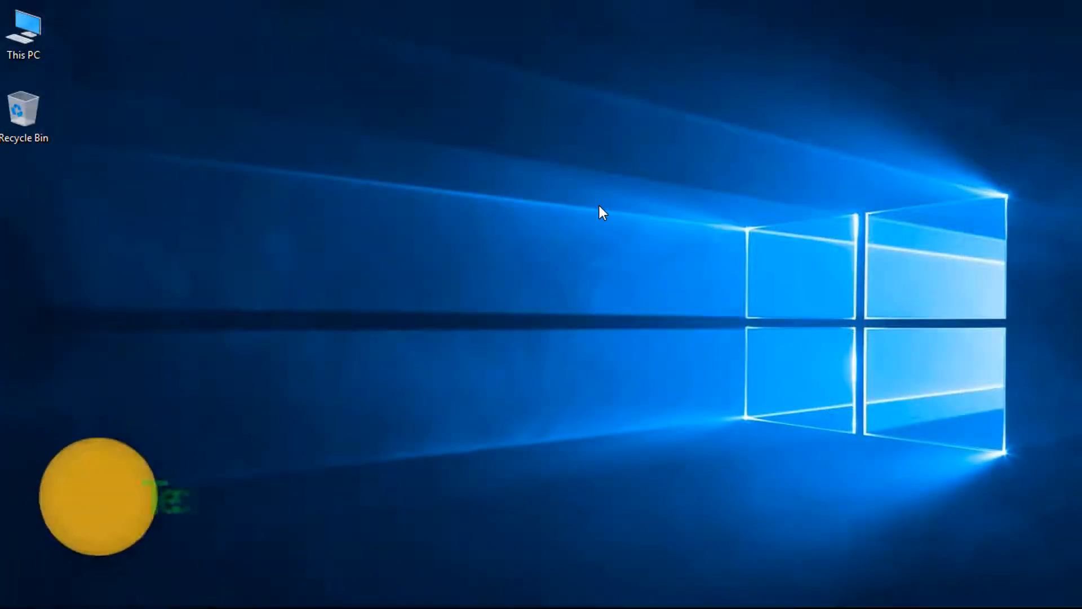